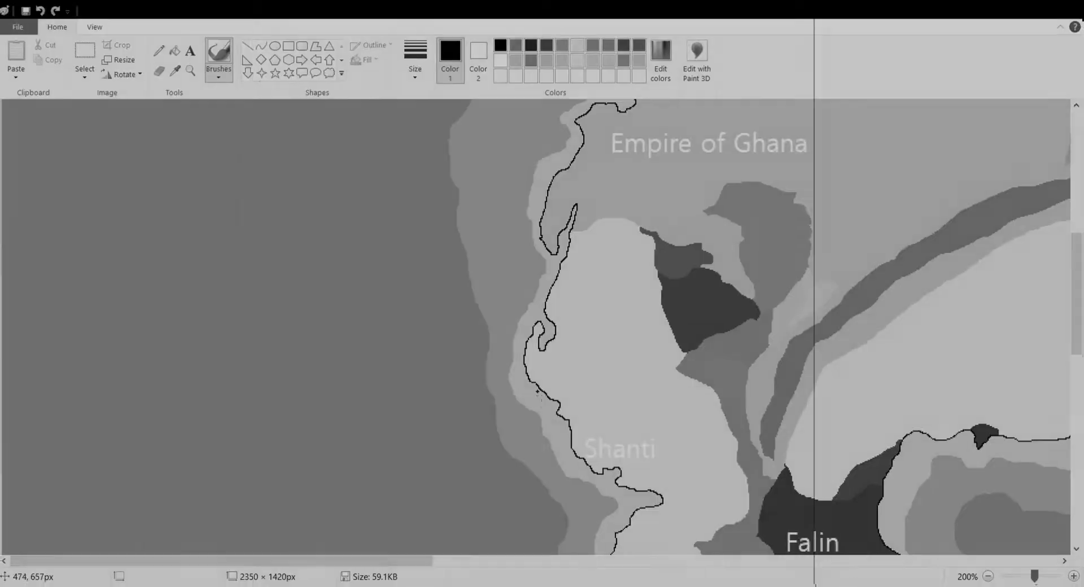
# Colour the lands below the Empire of Ghana yellow, purple, pink, red and orange.
pyautogui.scroll(-3)
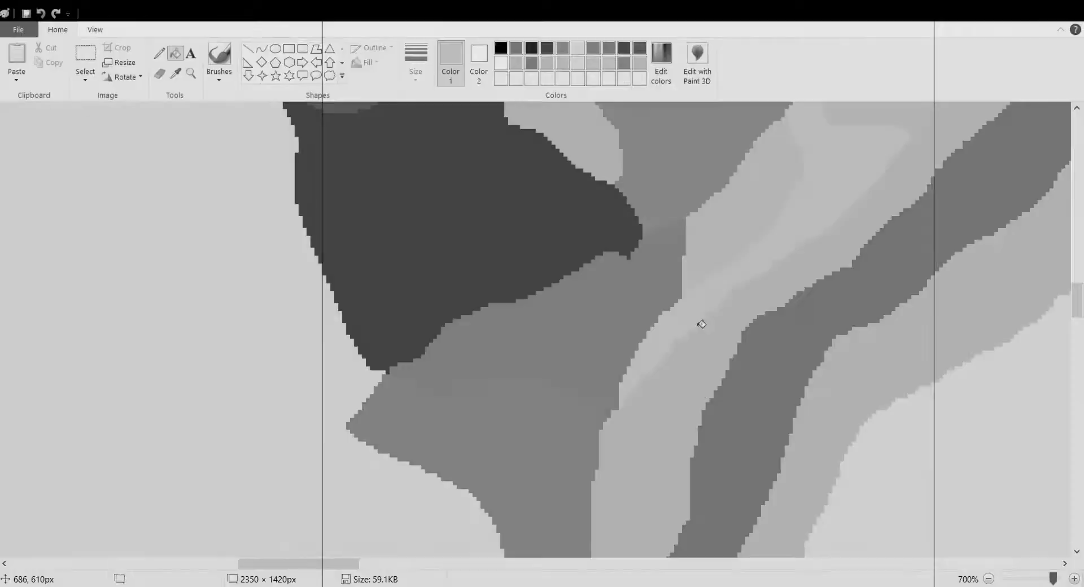
pyautogui.click(991, 580)
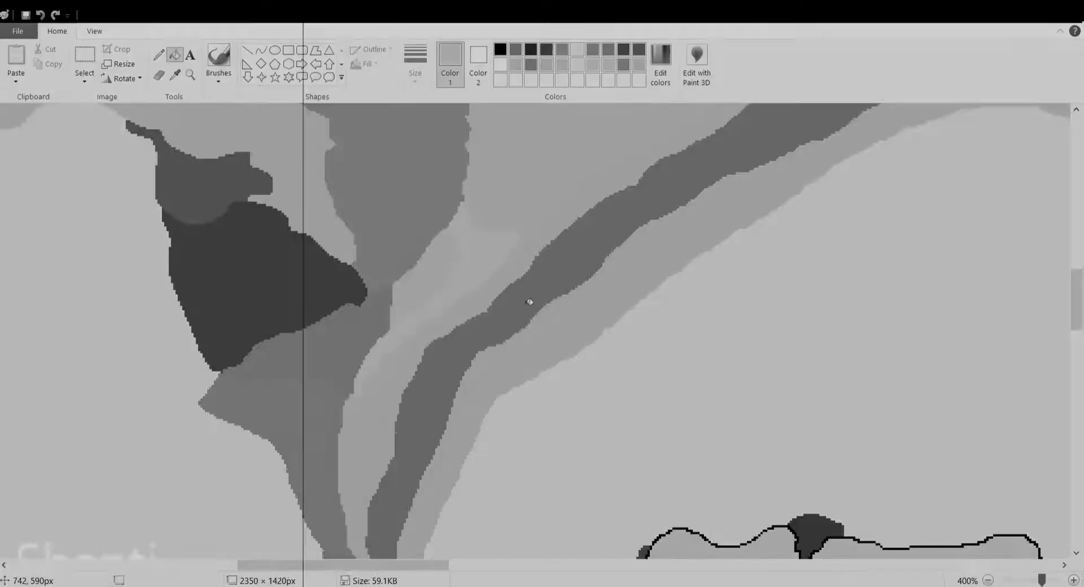
pyautogui.click(990, 580)
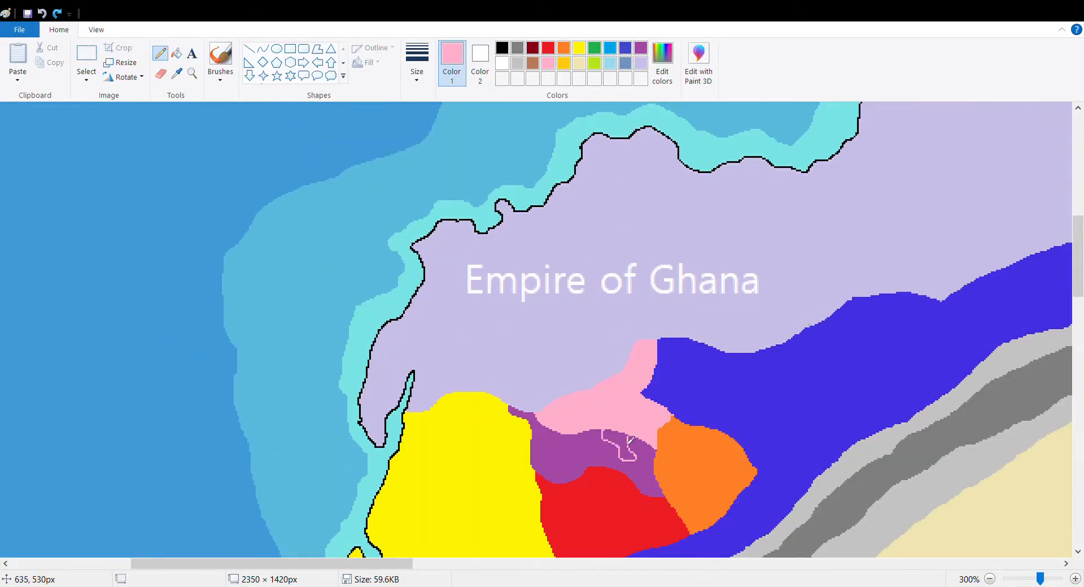
# Extend the orange territory's border into the blue land and recolour that land green.
pyautogui.click(1075, 579)
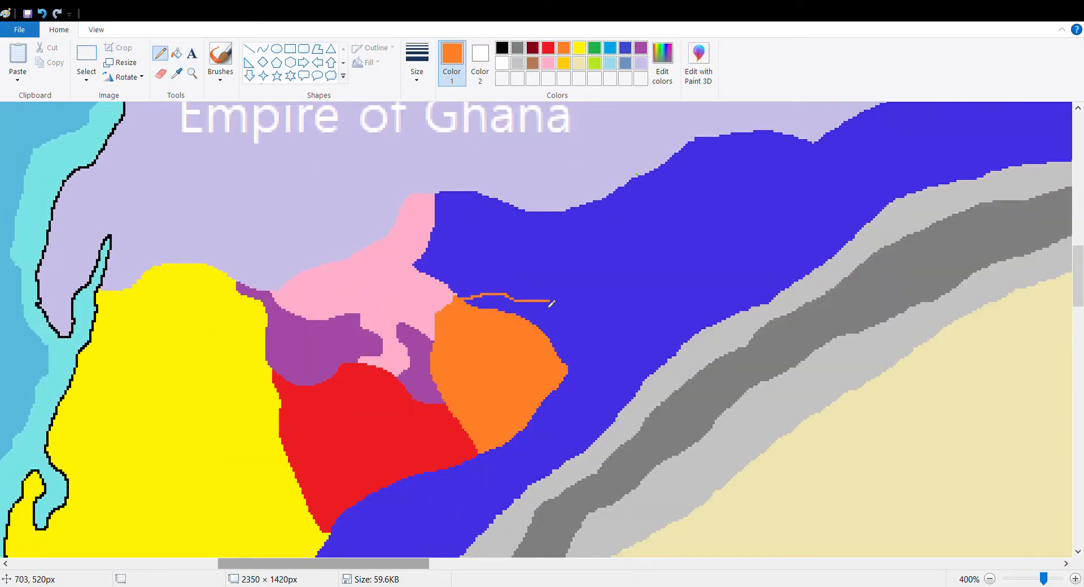
pyautogui.moveTo(498, 297); pyautogui.dragTo(533, 318)
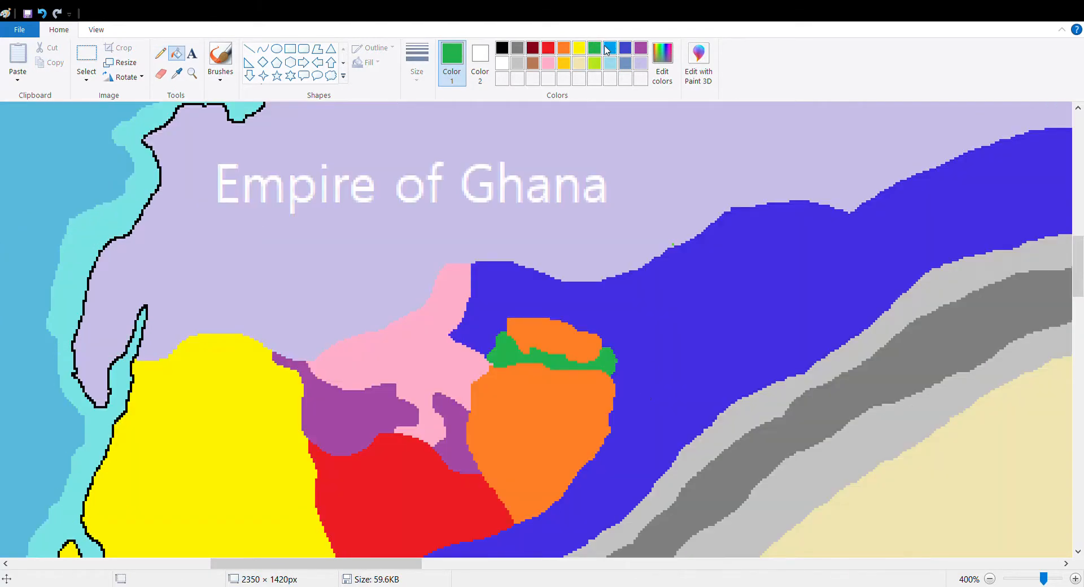
pyautogui.click(581, 46)
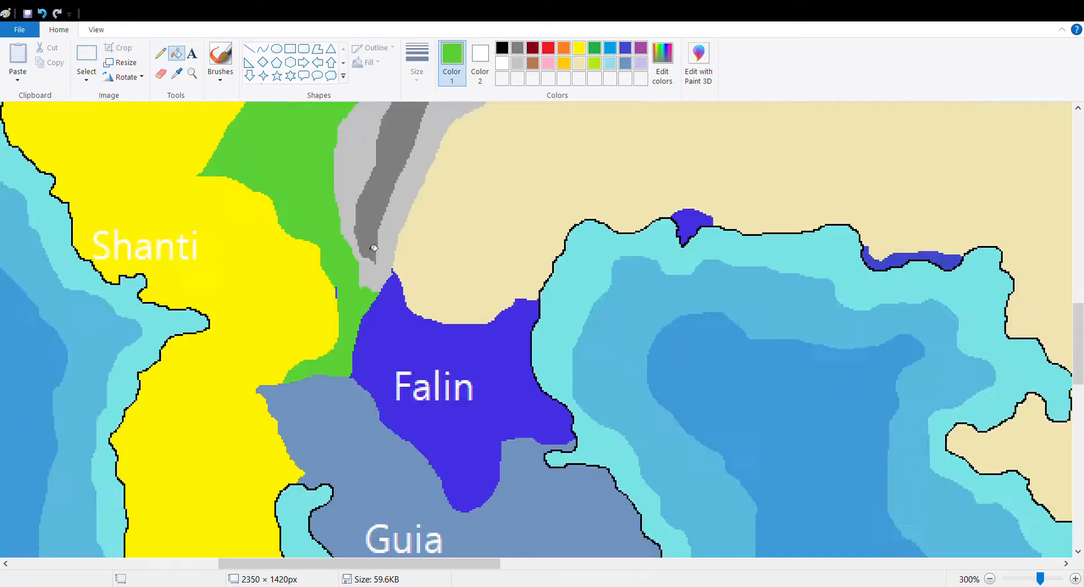
# Push the orange border north into pink and add a thin amber strip below orange.
pyautogui.click(992, 579)
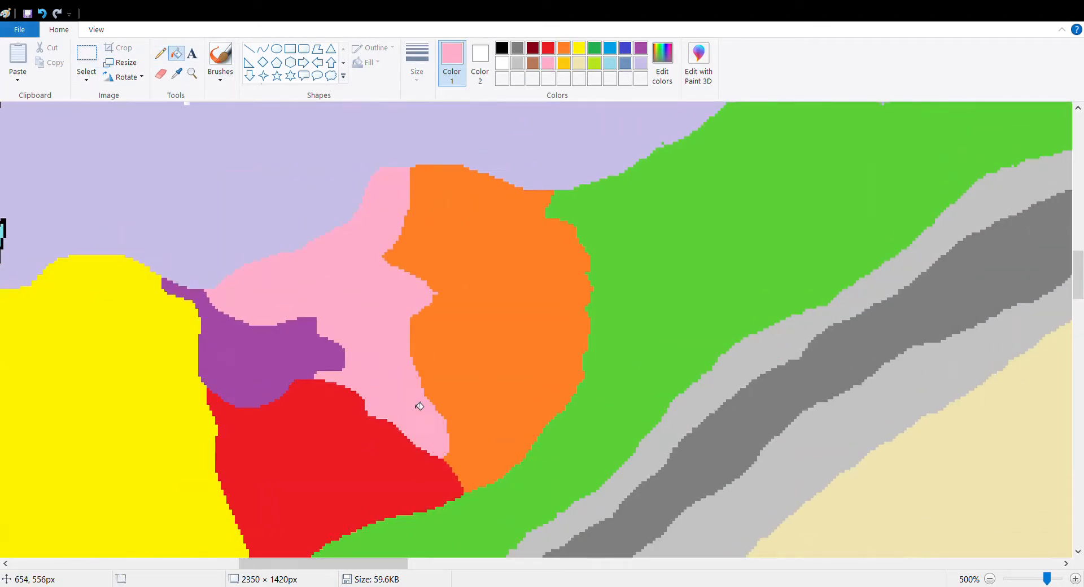
pyautogui.click(428, 295)
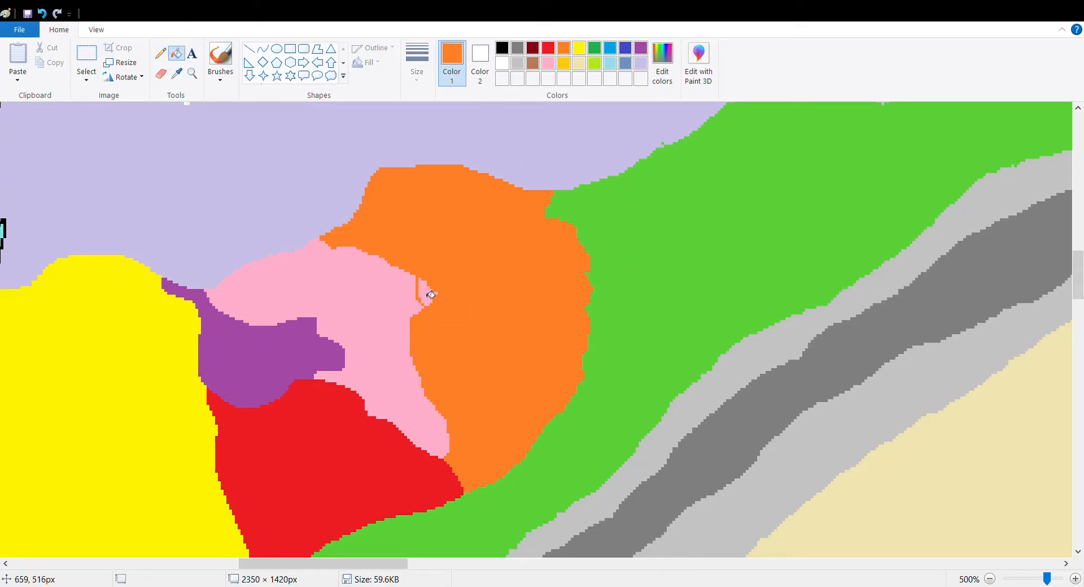
pyautogui.click(991, 579)
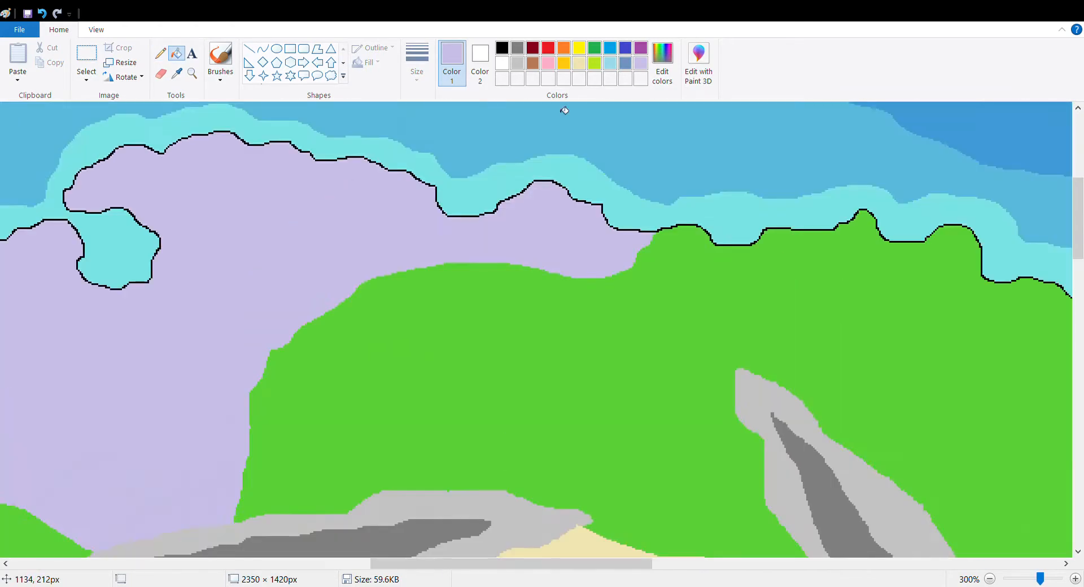
pyautogui.click(993, 579)
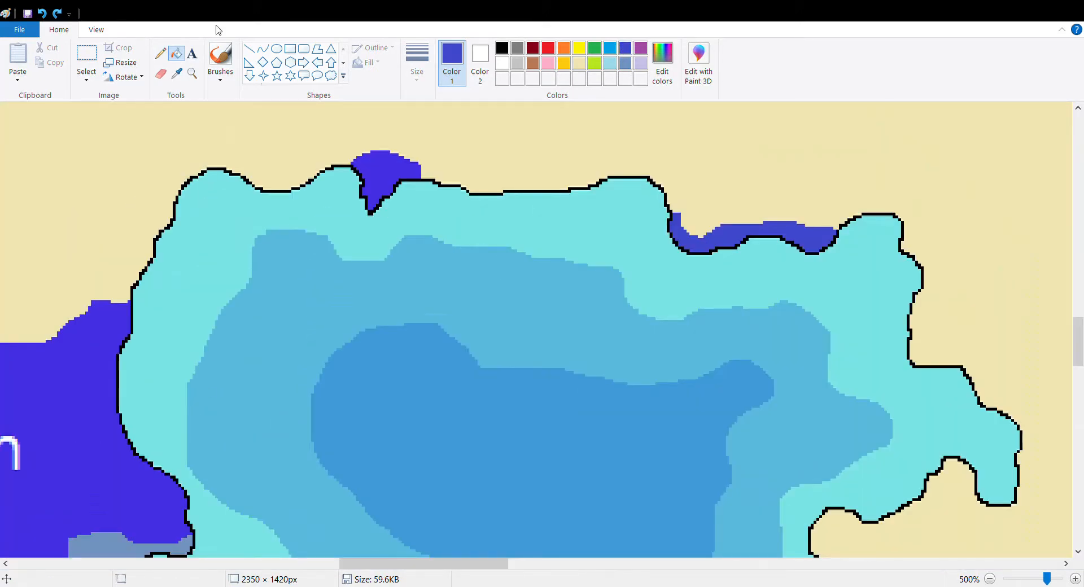
pyautogui.moveTo(170, 197); pyautogui.dragTo(129, 291)
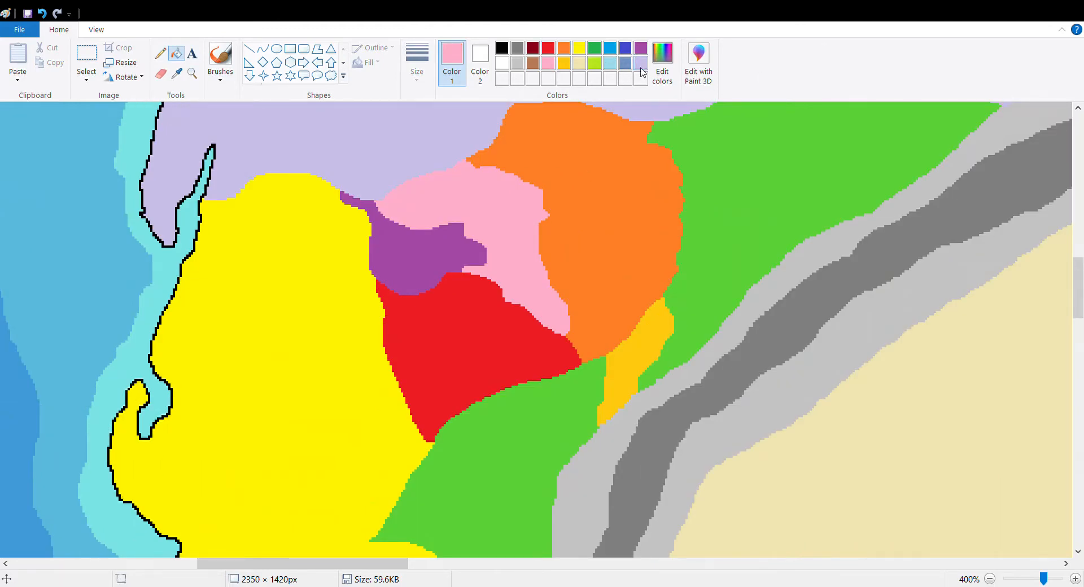
# Fill the green land between Shanti and Falin with Guia's grey-blue.
pyautogui.click(993, 579)
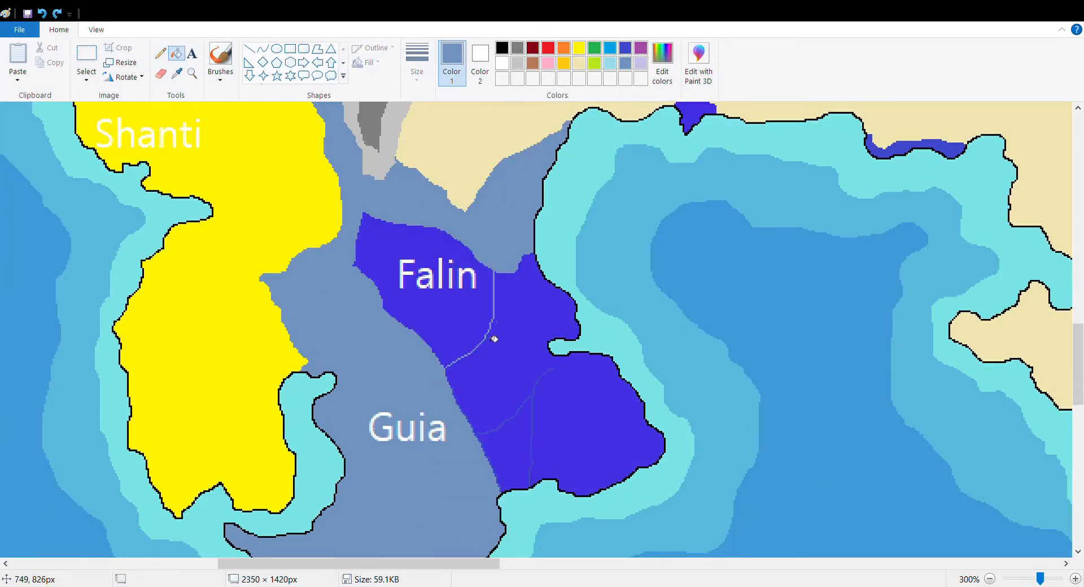
# Fill Falin grey-blue, add dark green below red, and refill the eastern land lavender.
pyautogui.click(1075, 578)
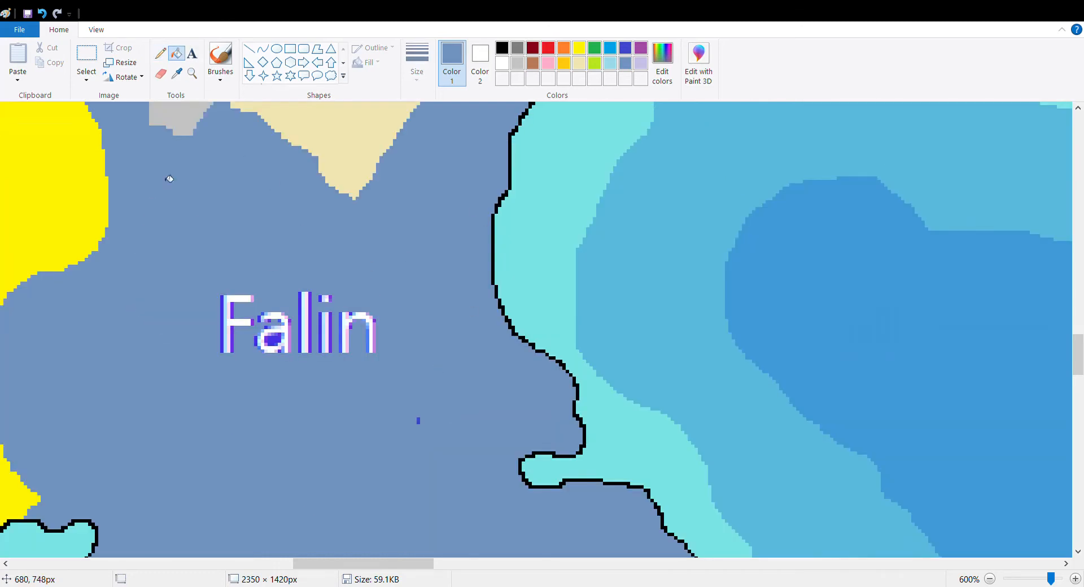
pyautogui.click(992, 579)
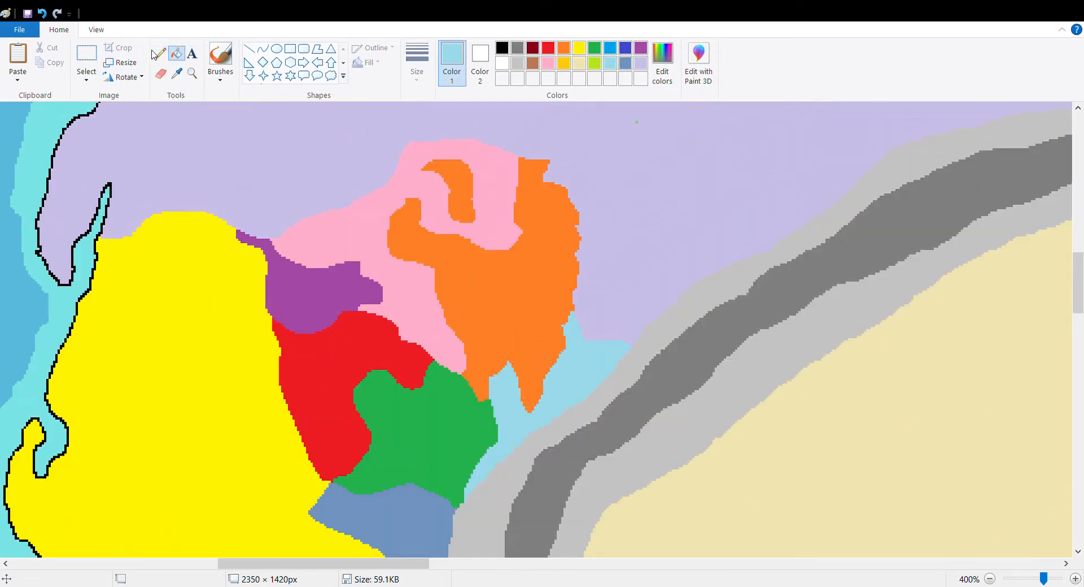
# Paint the eastern coast brown and place a transparent Algerian size-200 text box.
pyautogui.click(991, 579)
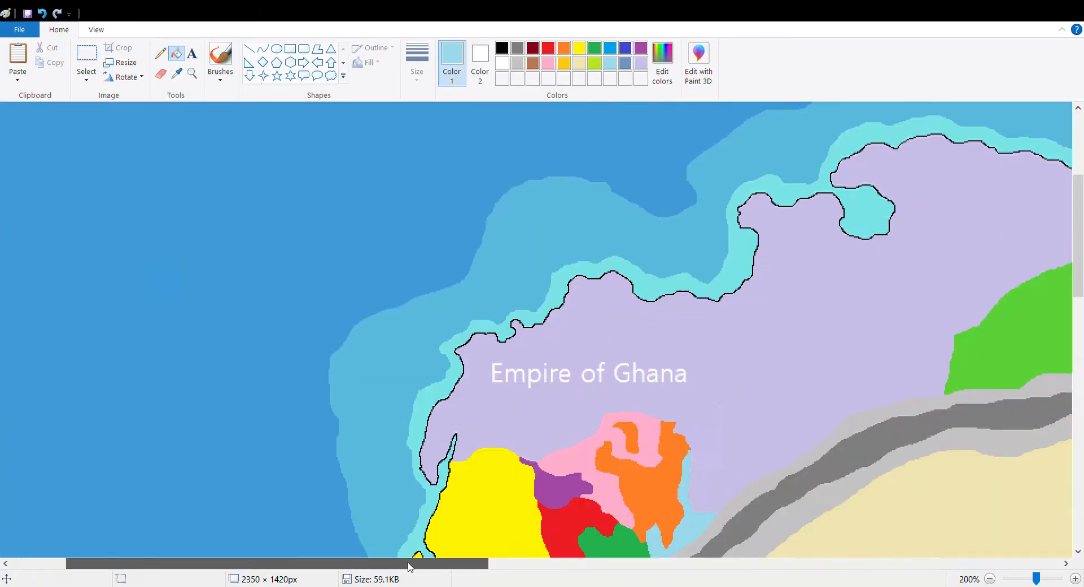
pyautogui.click(992, 579)
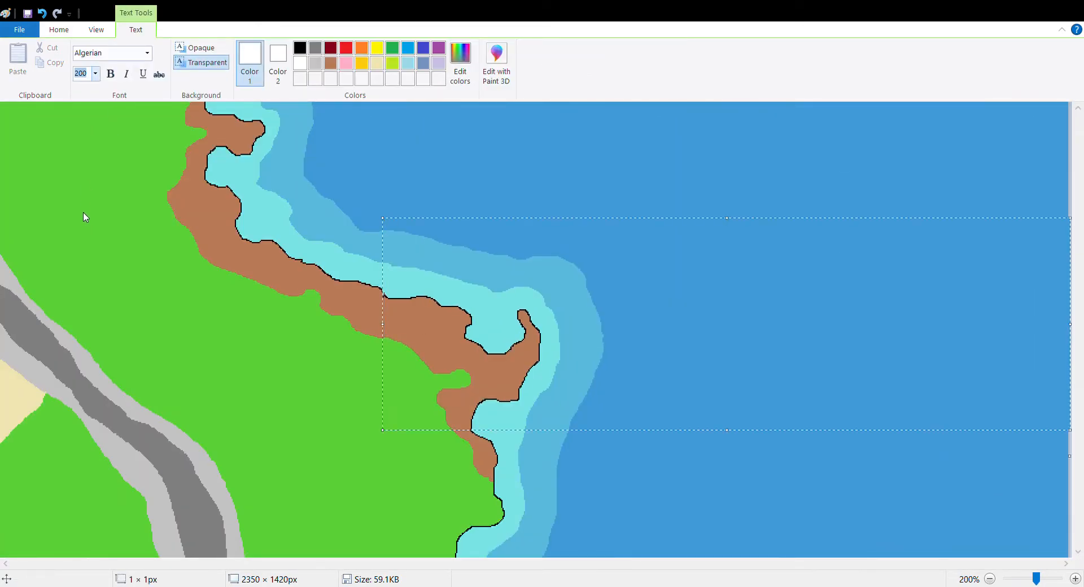
# Label the brown eastern nation 'DUCINTA'.
pyautogui.write('DUCINTA')
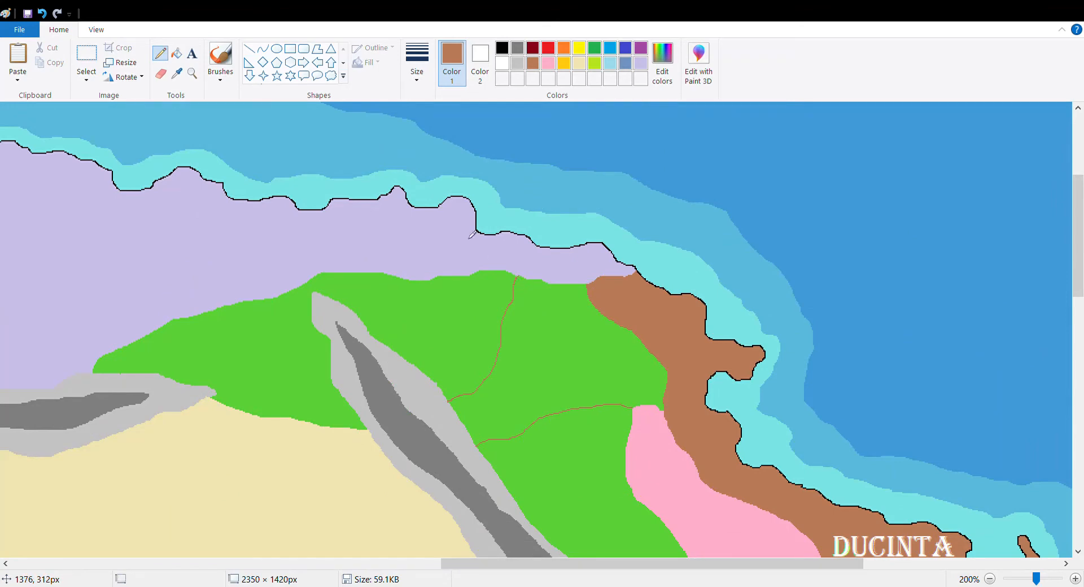
# Review the PINITCO, BRINA and LHECTIA labels and undo a lime fill on the sandy land.
pyautogui.click(995, 579)
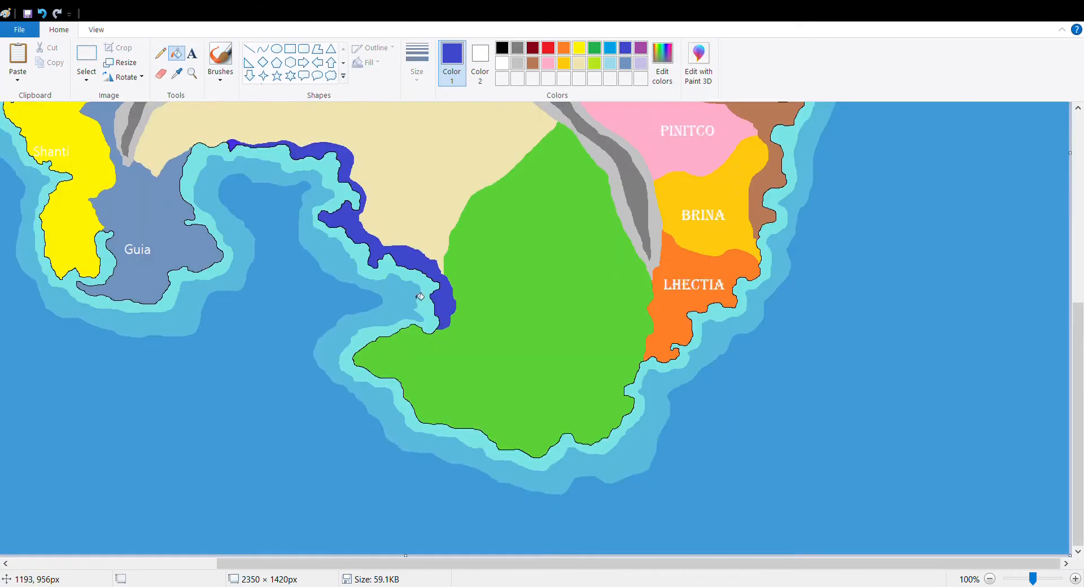
pyautogui.click(993, 580)
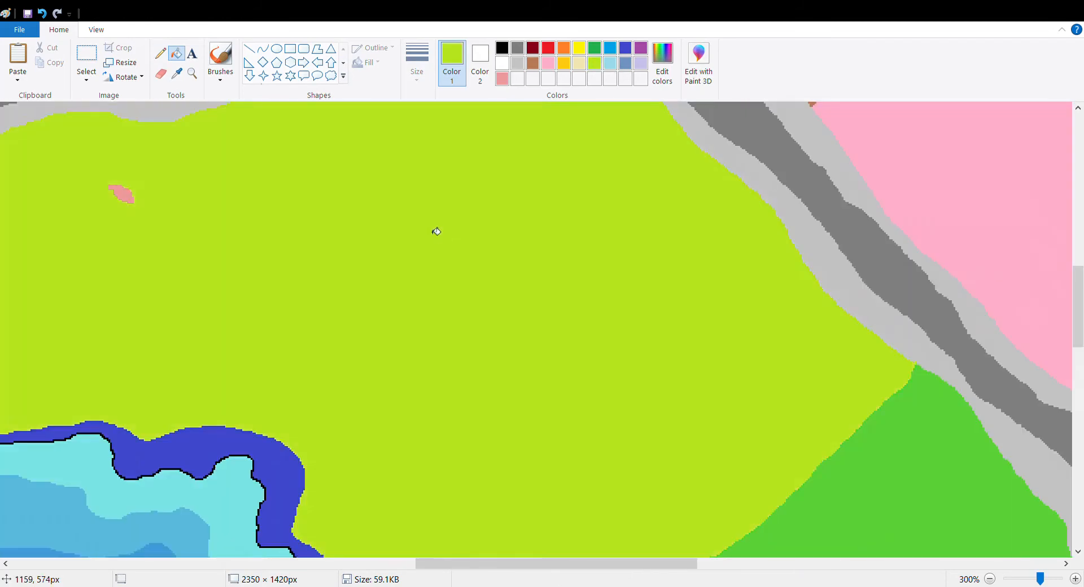
pyautogui.click(563, 48)
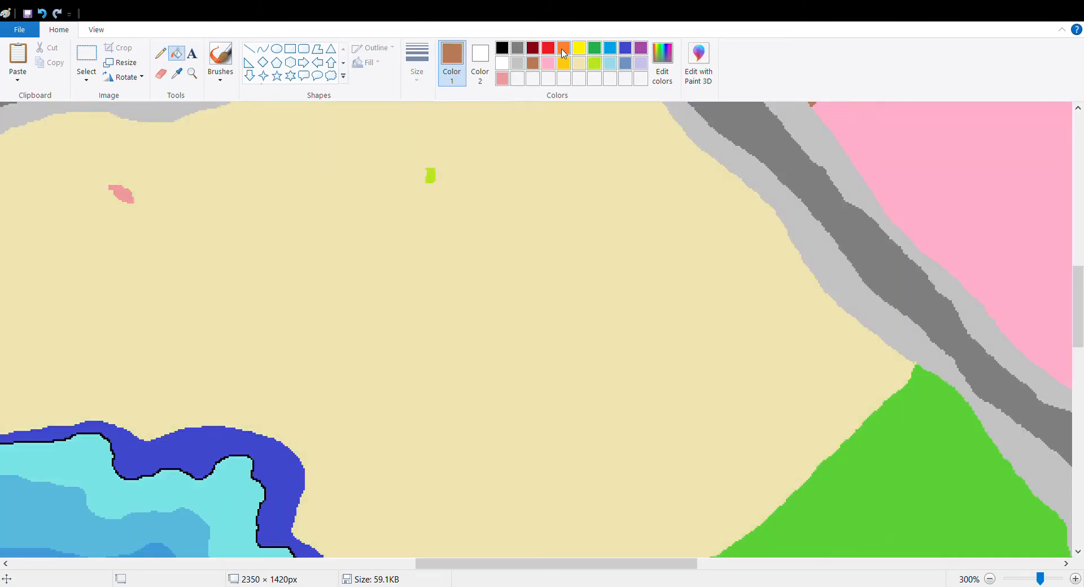